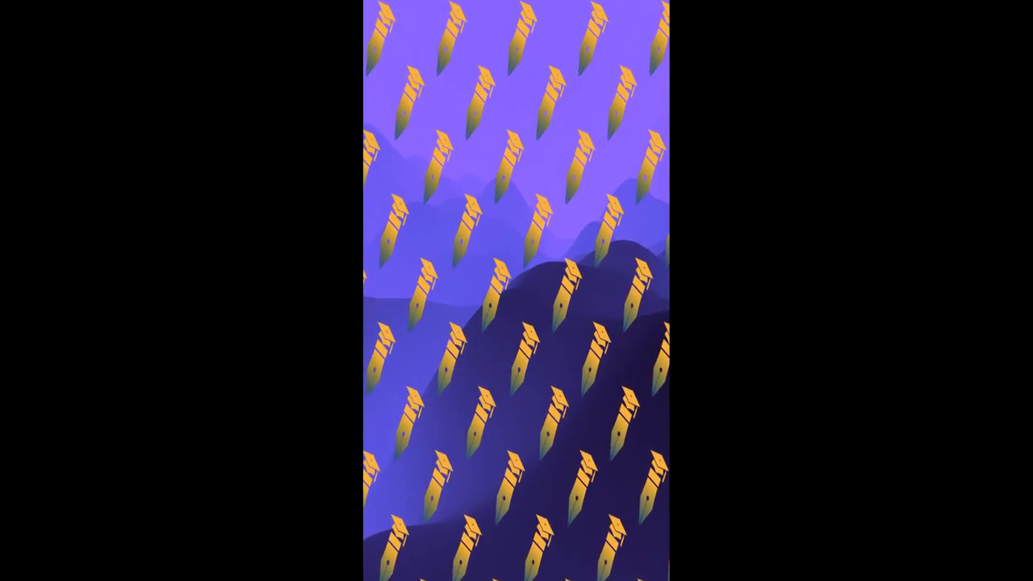
scroll(down, 3)
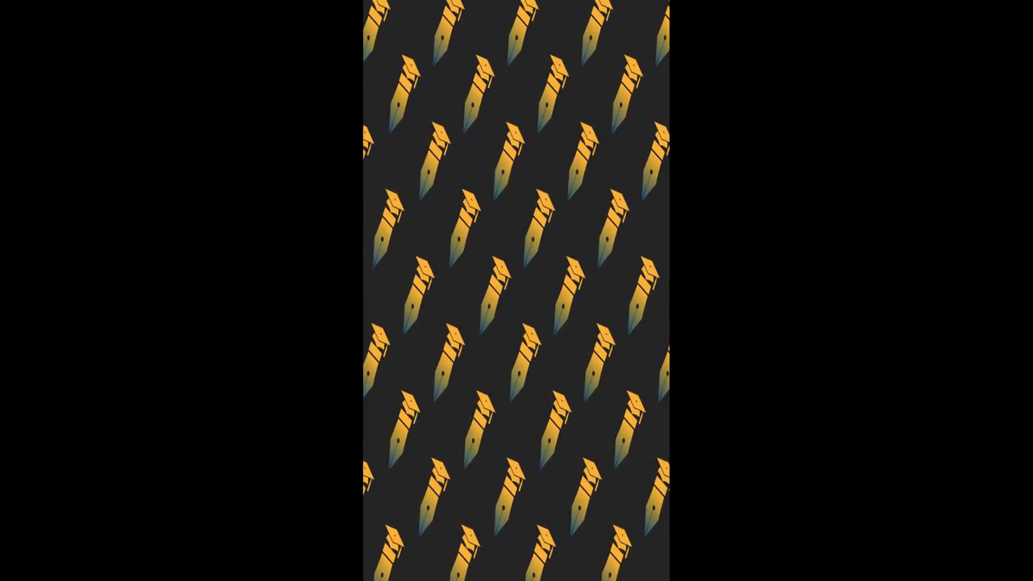
scroll(up, 3)
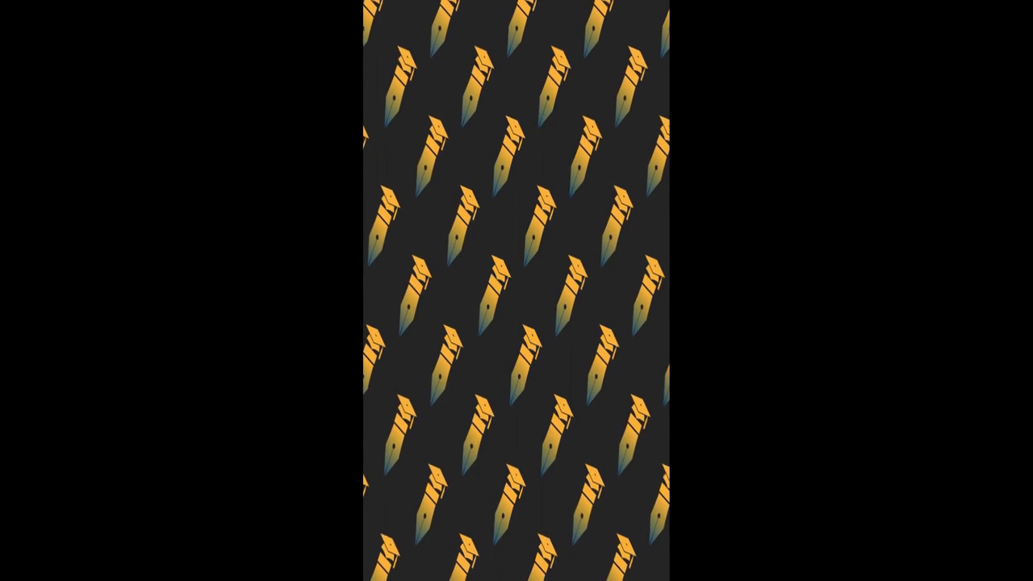